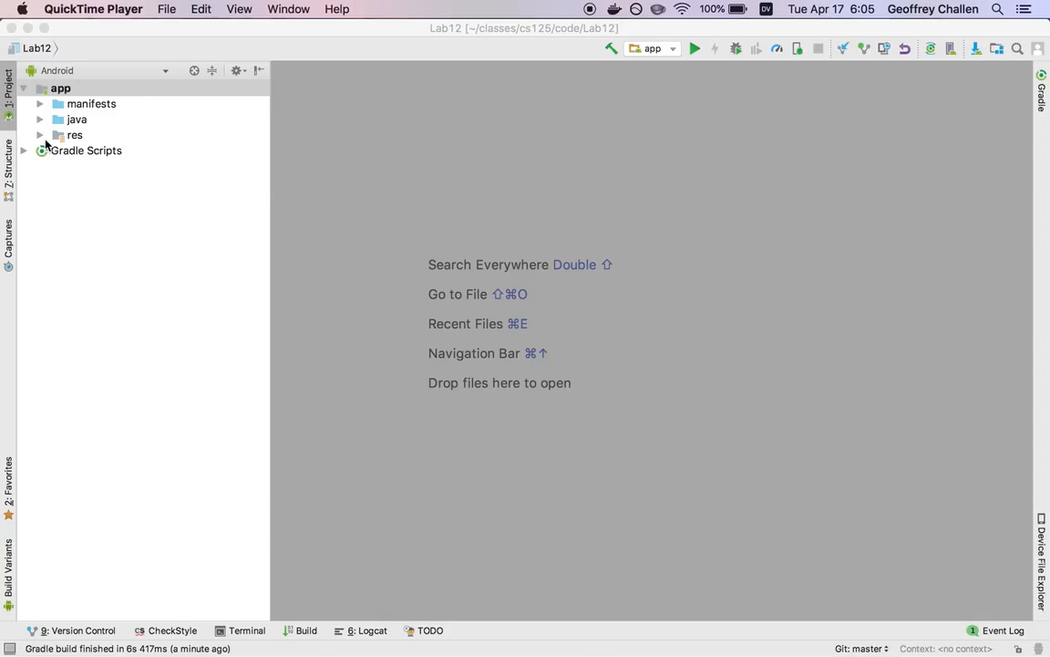
Expand res and layout in the Lab12 project tree and select activity_main.xml
left_click(40, 135)
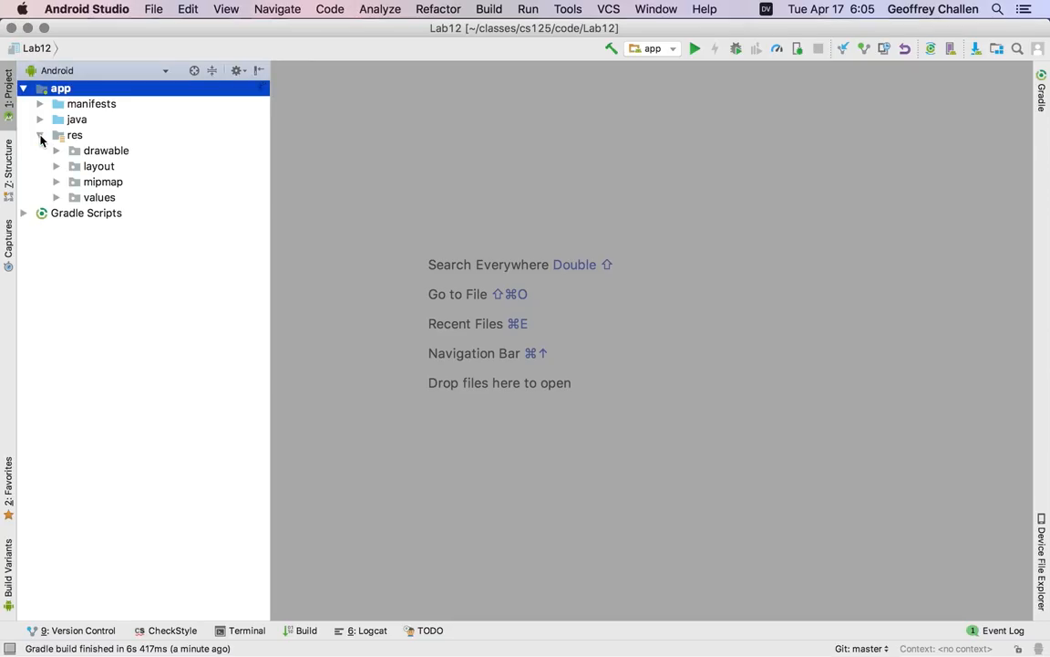
left_click(56, 166)
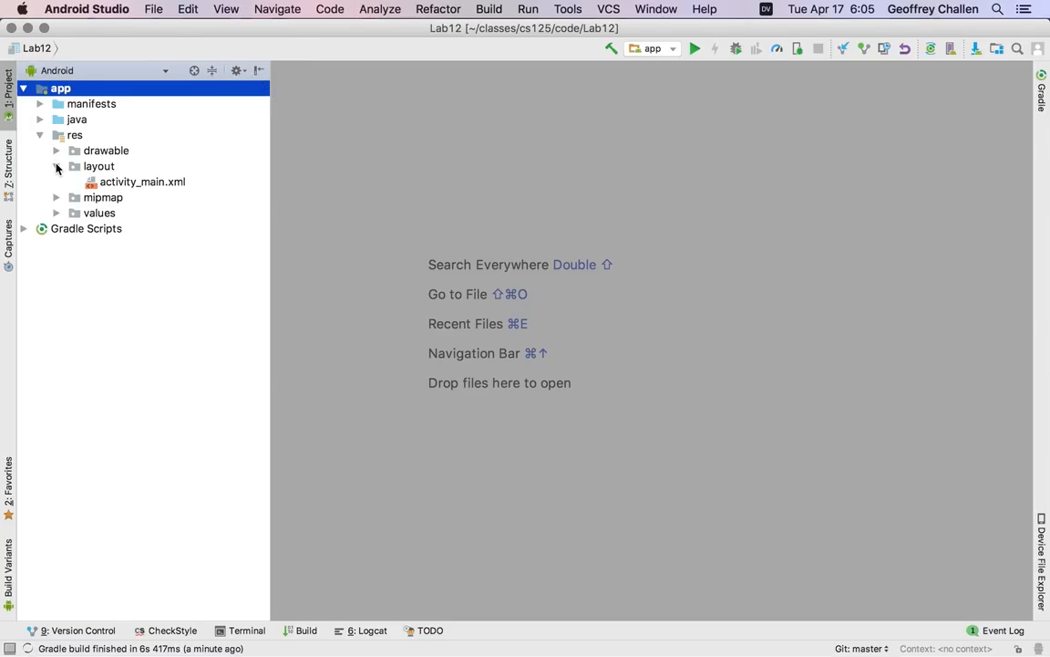
left_click(57, 166)
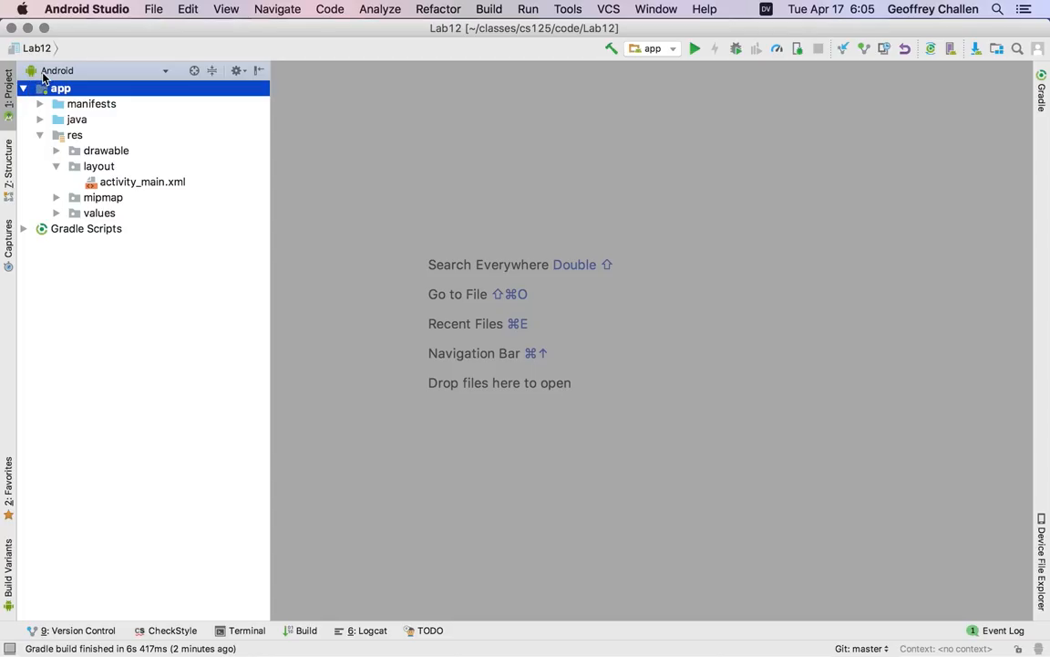
left_click(75, 135)
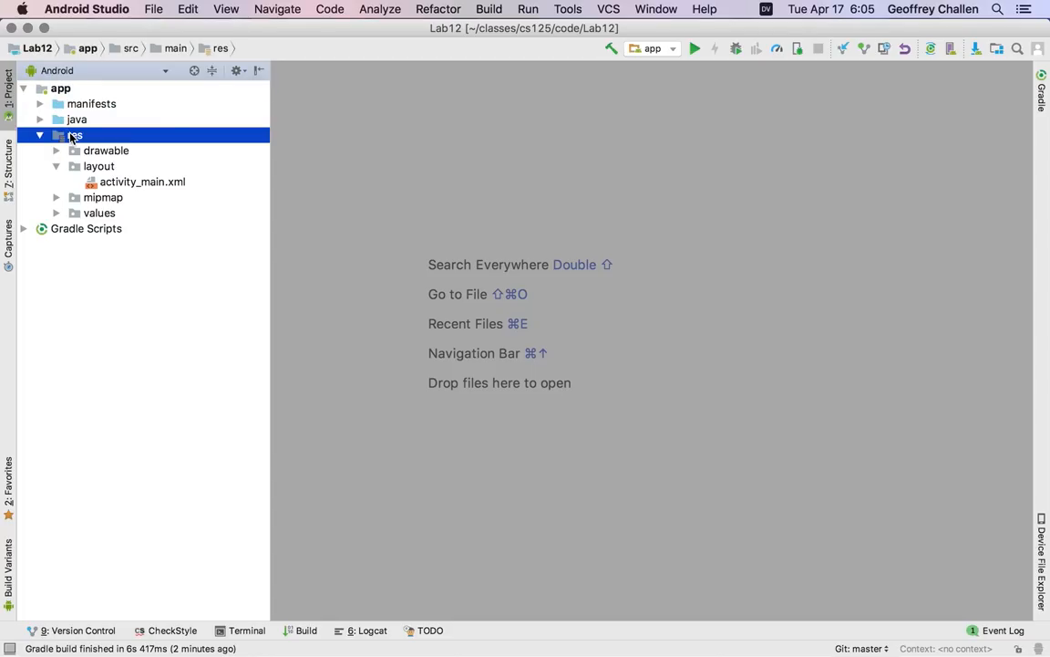
left_click(99, 166)
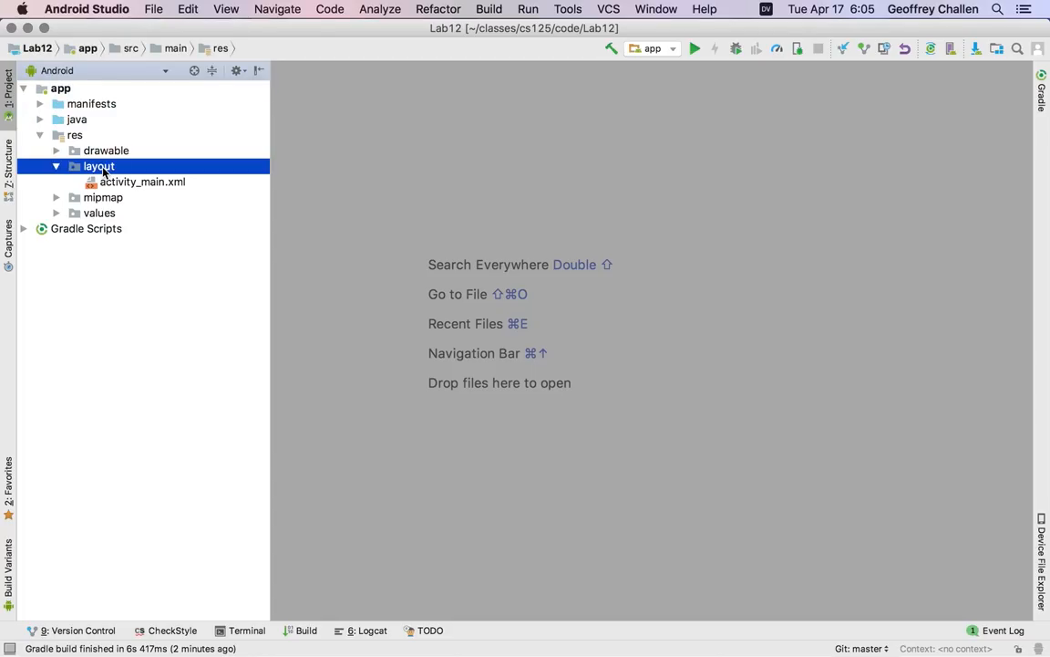
left_click(142, 182)
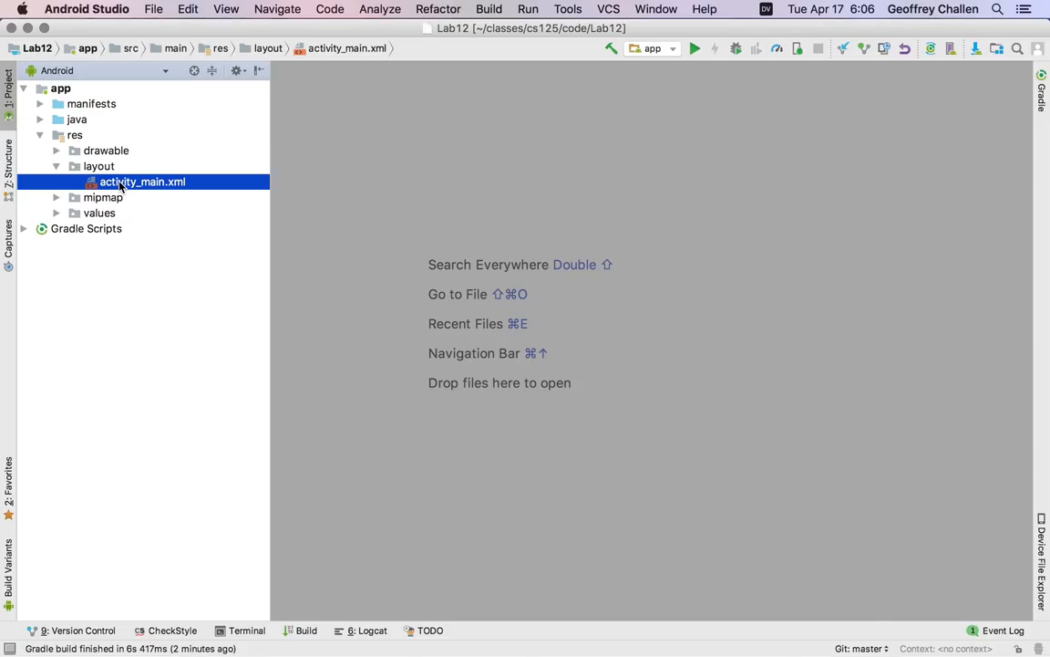
Open activity_main.xml in the layout designer
double_click(142, 181)
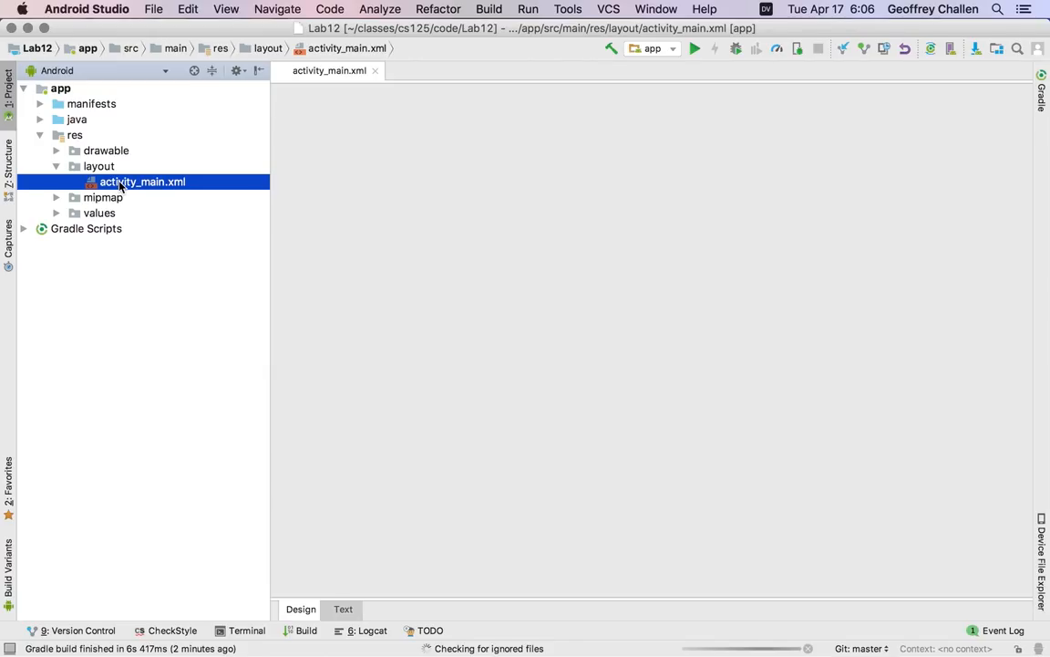
left_click(142, 181)
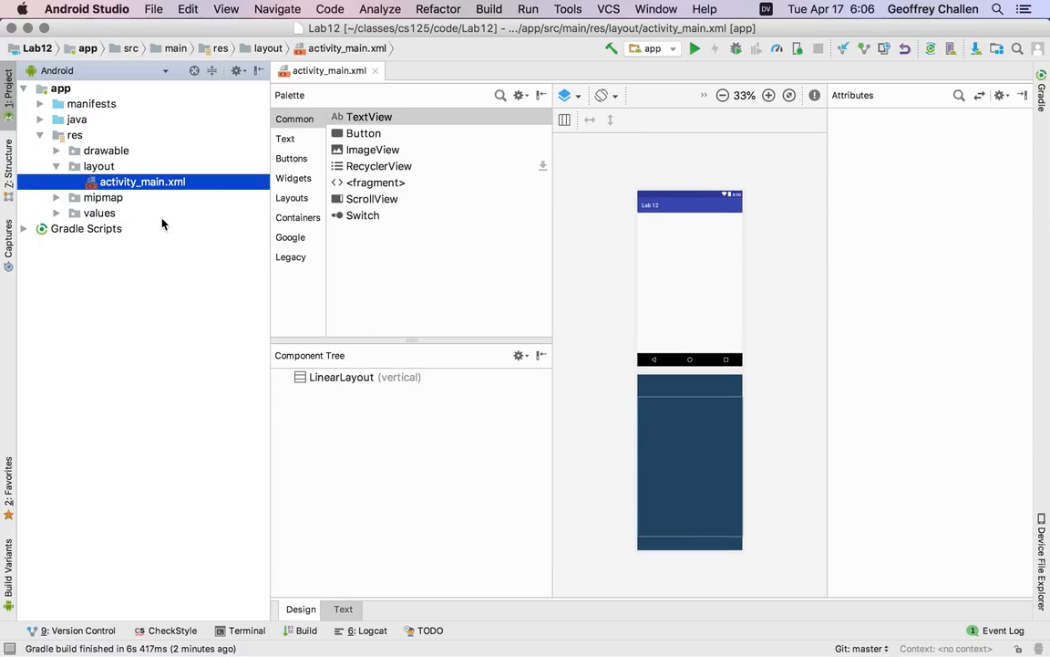
mouse_move(262, 127)
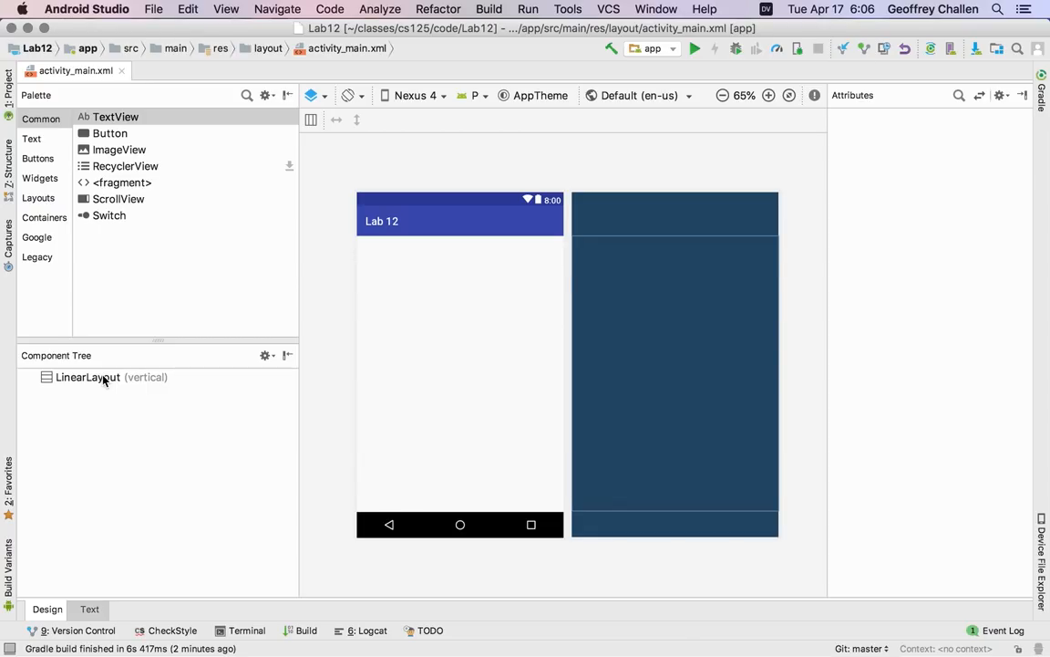
Select the vertical LinearLayout to view its match_parent width, height and orientation attributes
left_click(87, 377)
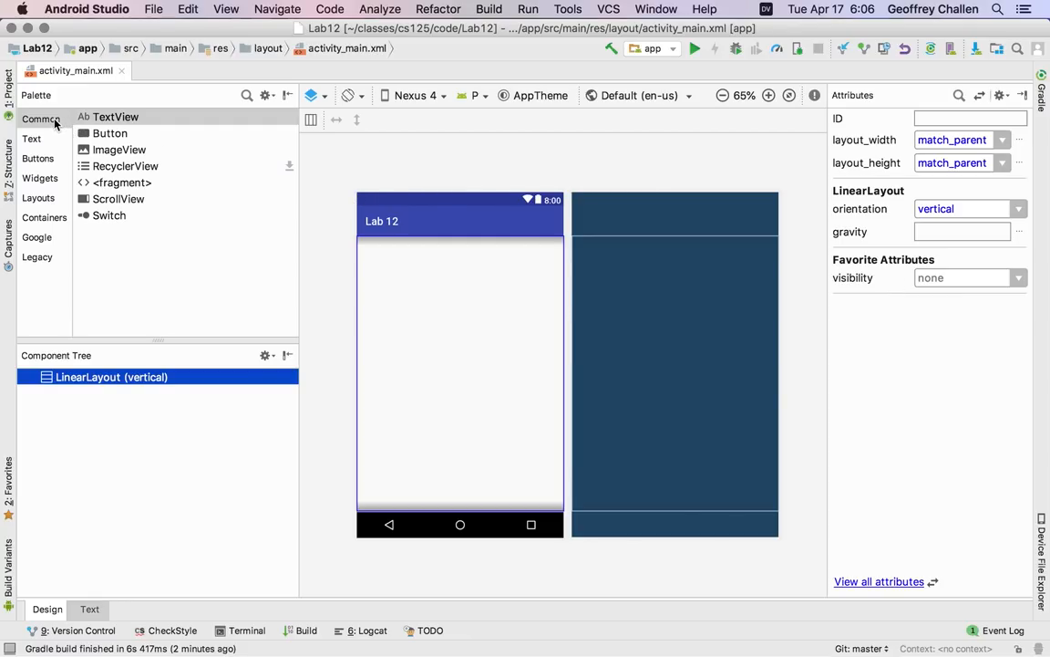
left_click(40, 119)
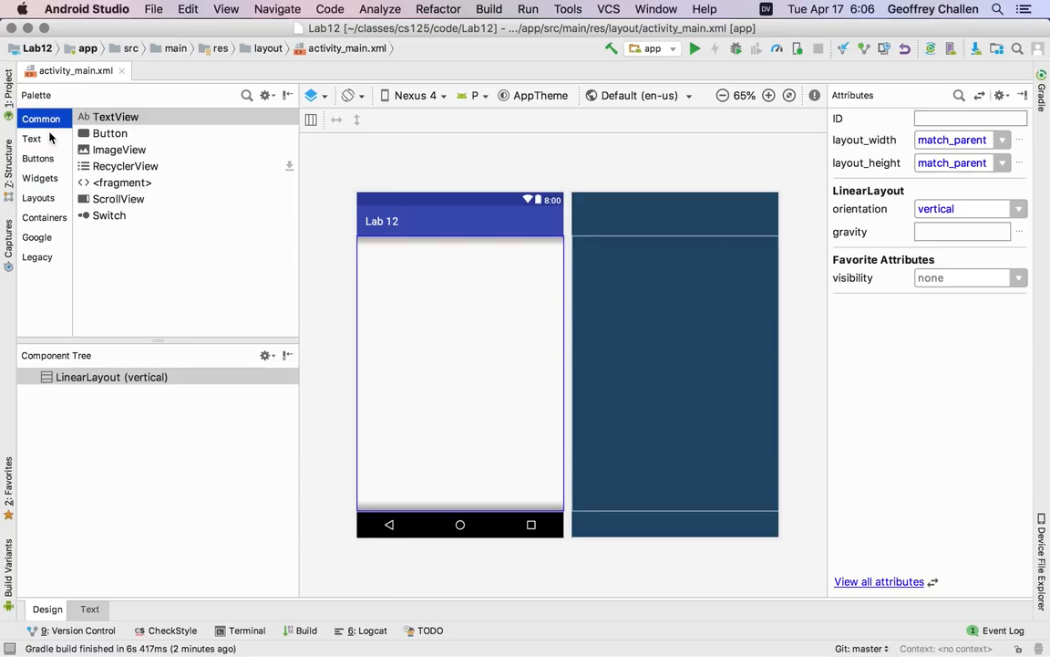
left_click(111, 377)
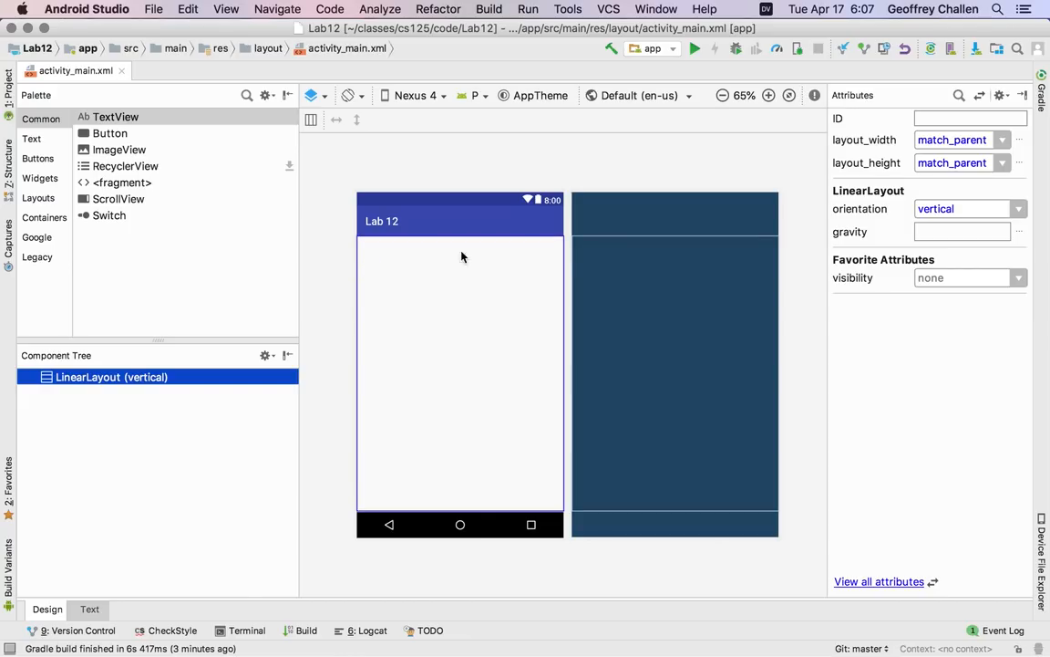
mouse_move(568, 478)
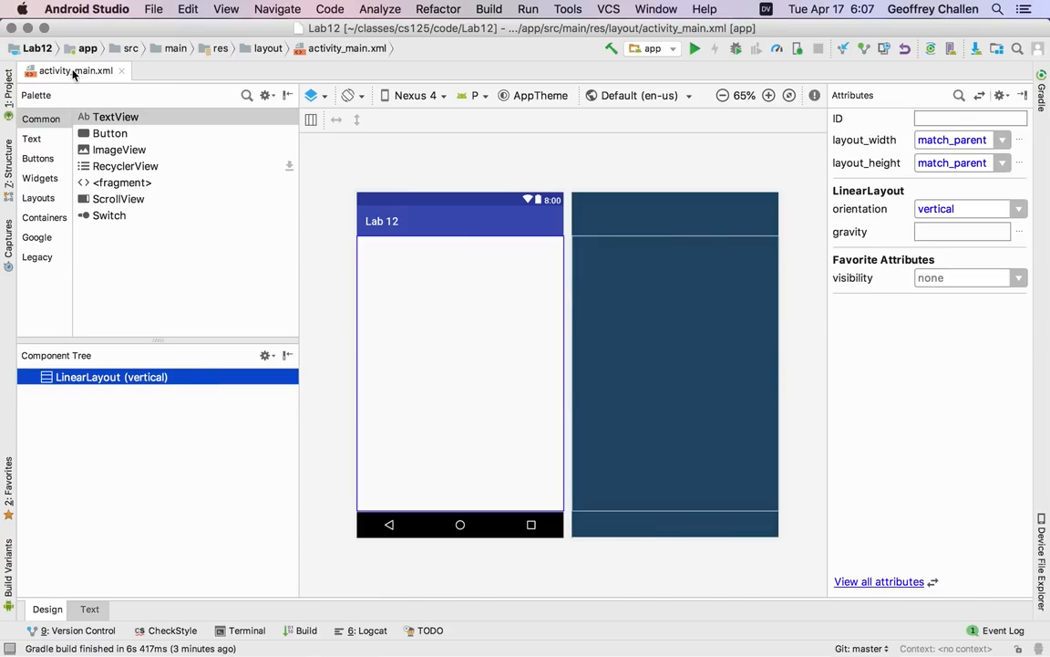
Browse the Palette's Buttons, Widgets and Text categories, ending on Google's AdView and MapView
left_click(39, 158)
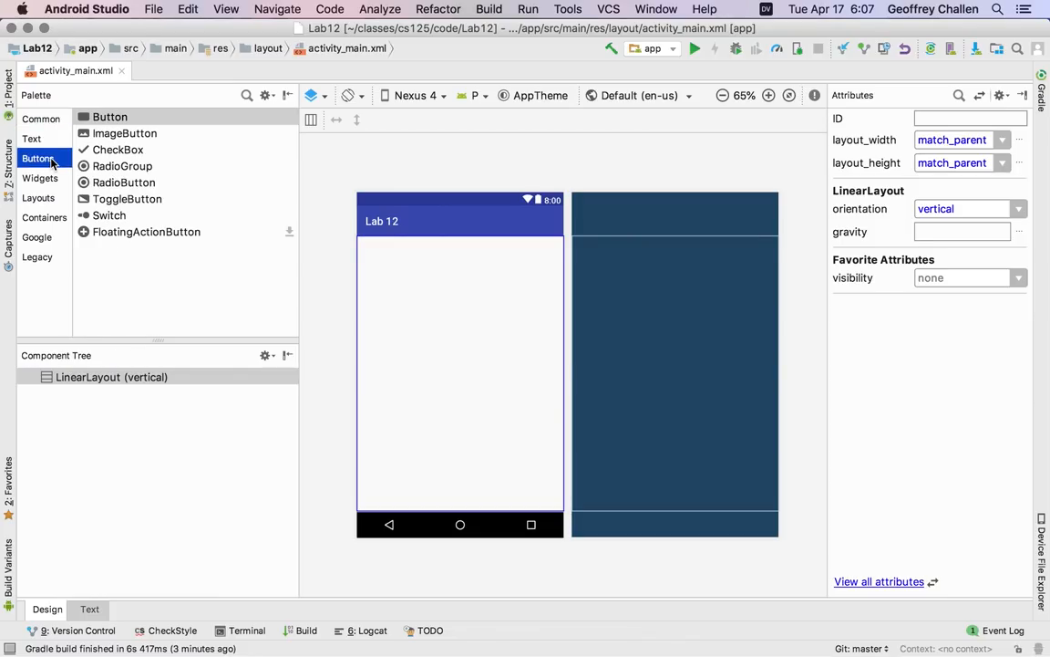
left_click(40, 178)
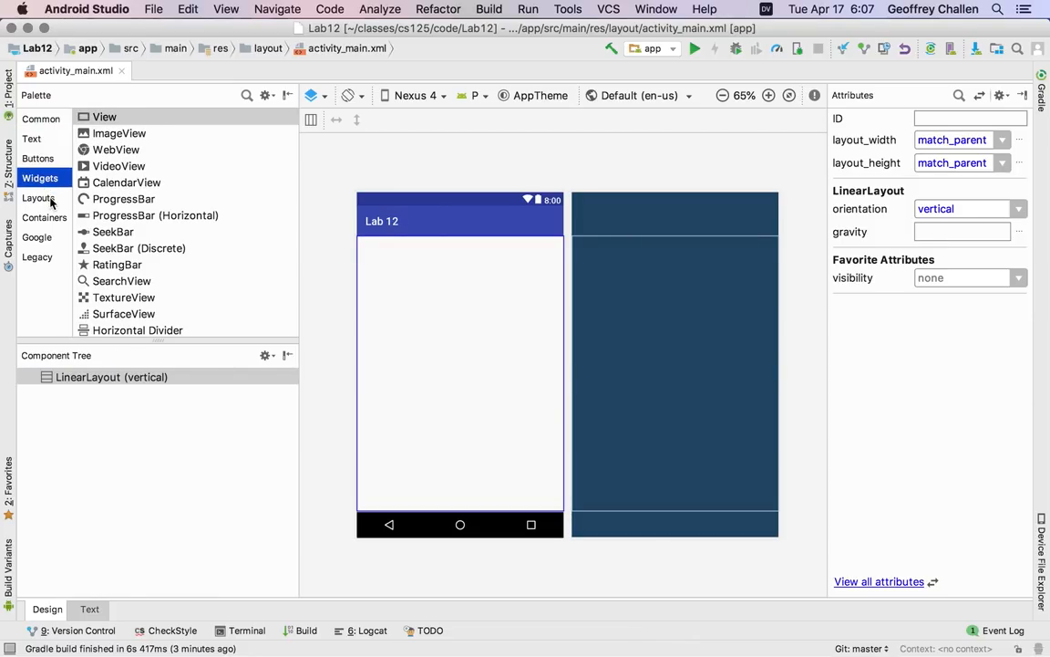
left_click(39, 198)
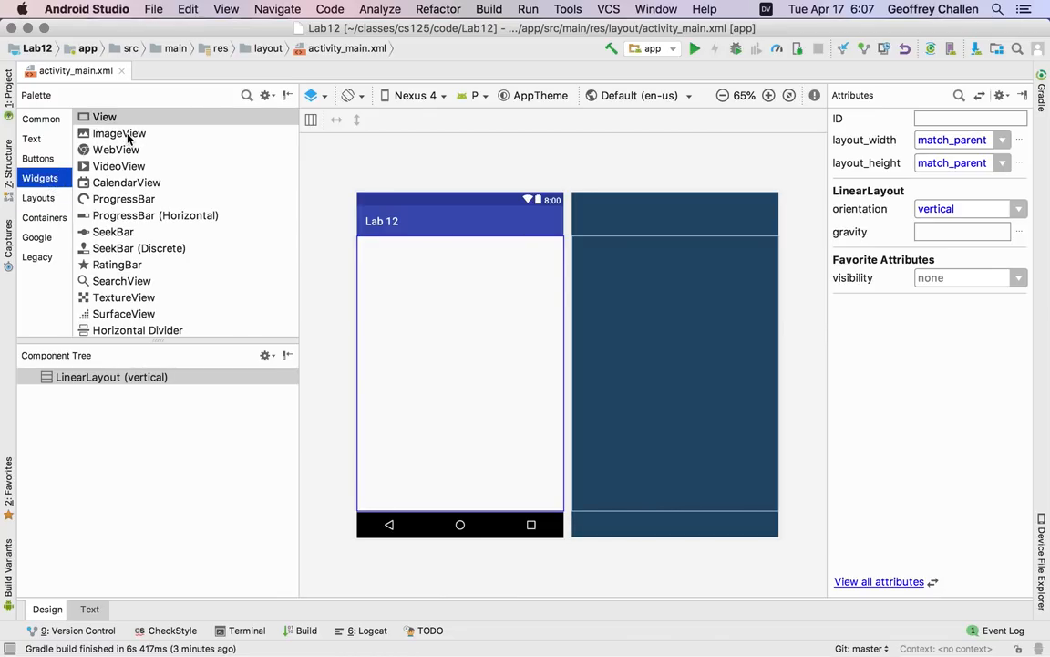
mouse_move(69, 168)
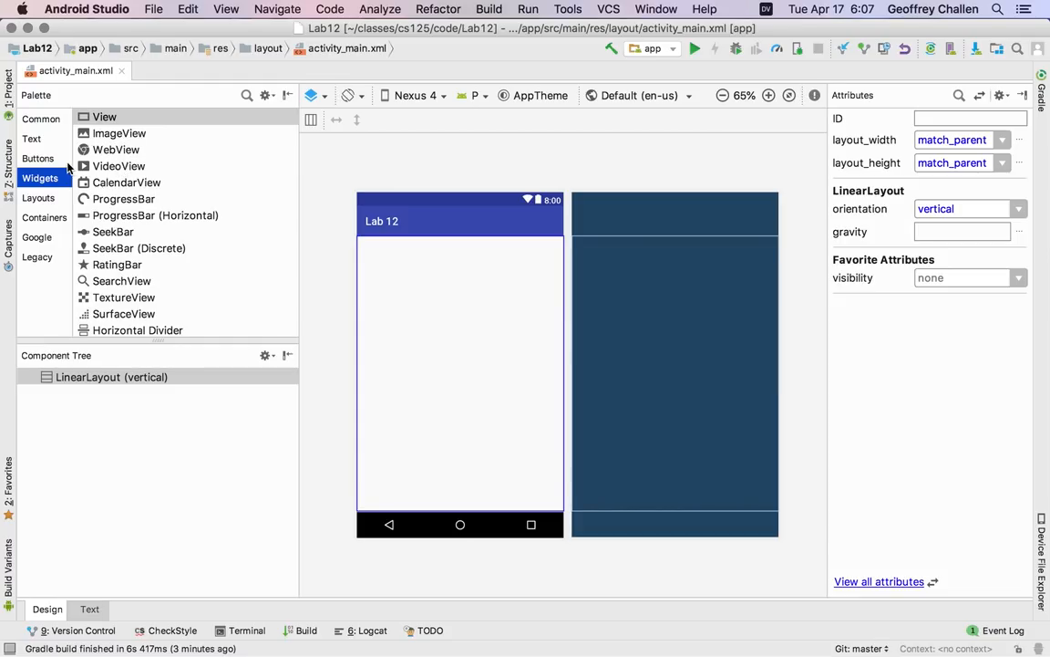
mouse_move(116, 191)
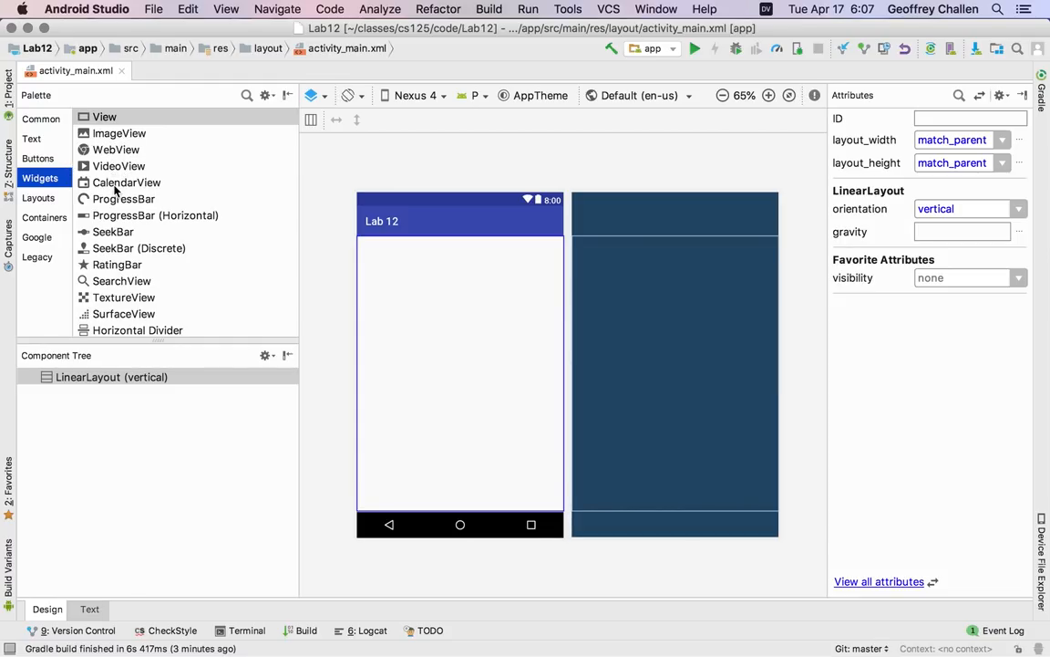
left_click(38, 158)
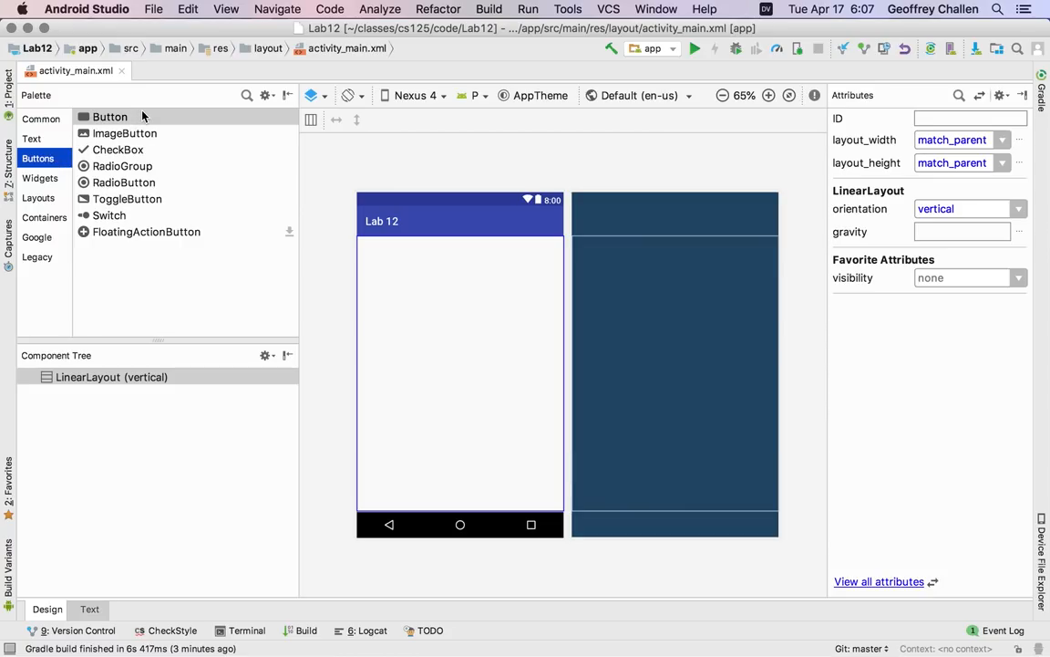
mouse_move(135, 139)
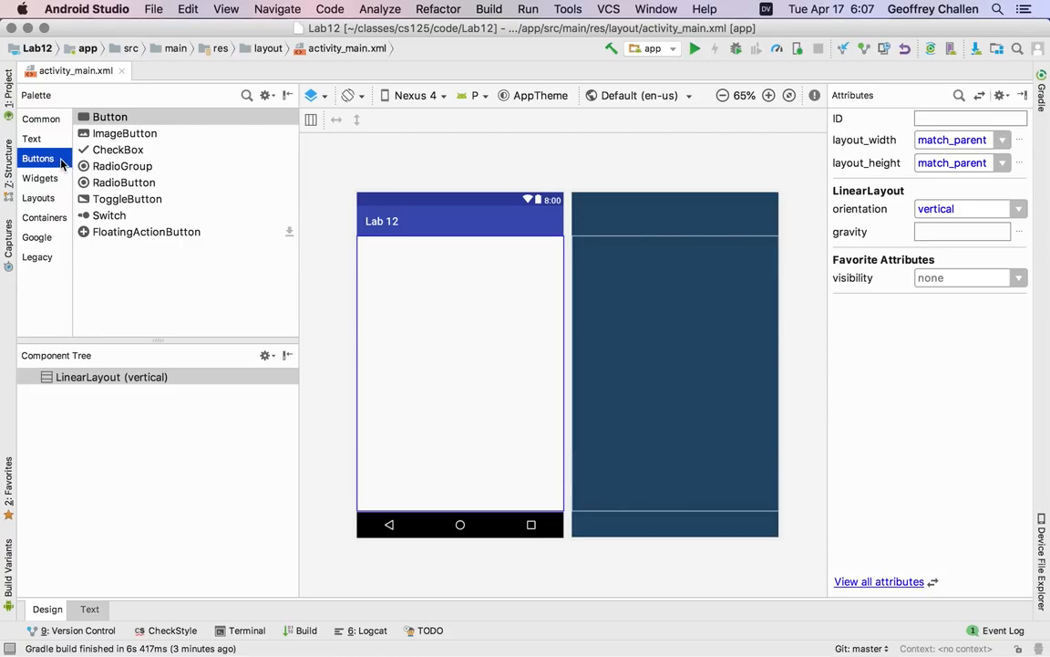
left_click(31, 137)
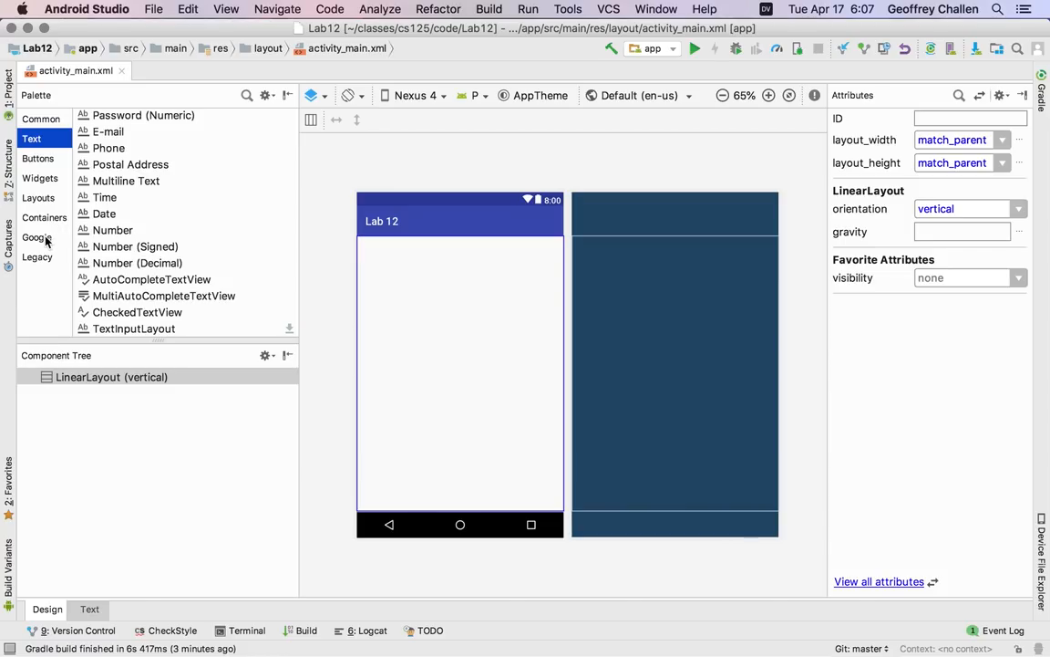
left_click(37, 238)
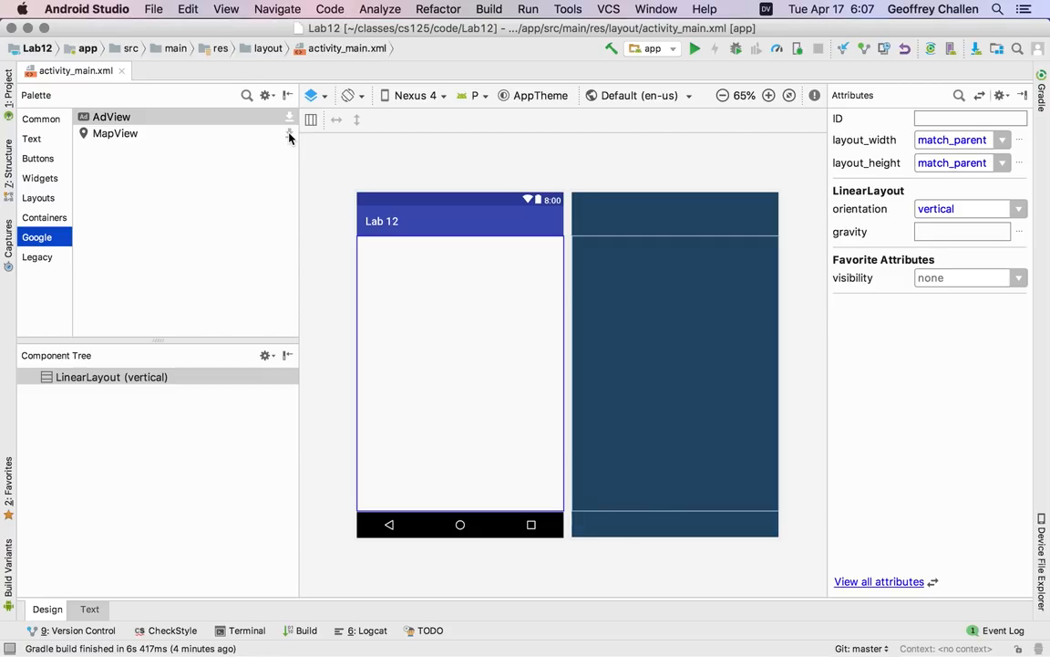
mouse_move(204, 152)
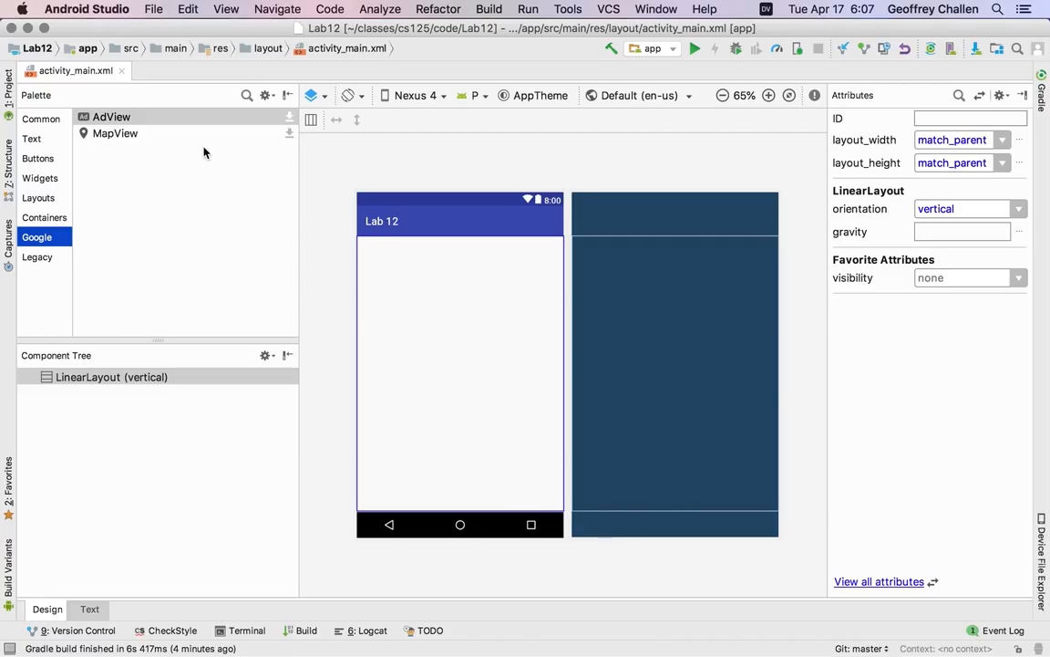
mouse_move(48, 218)
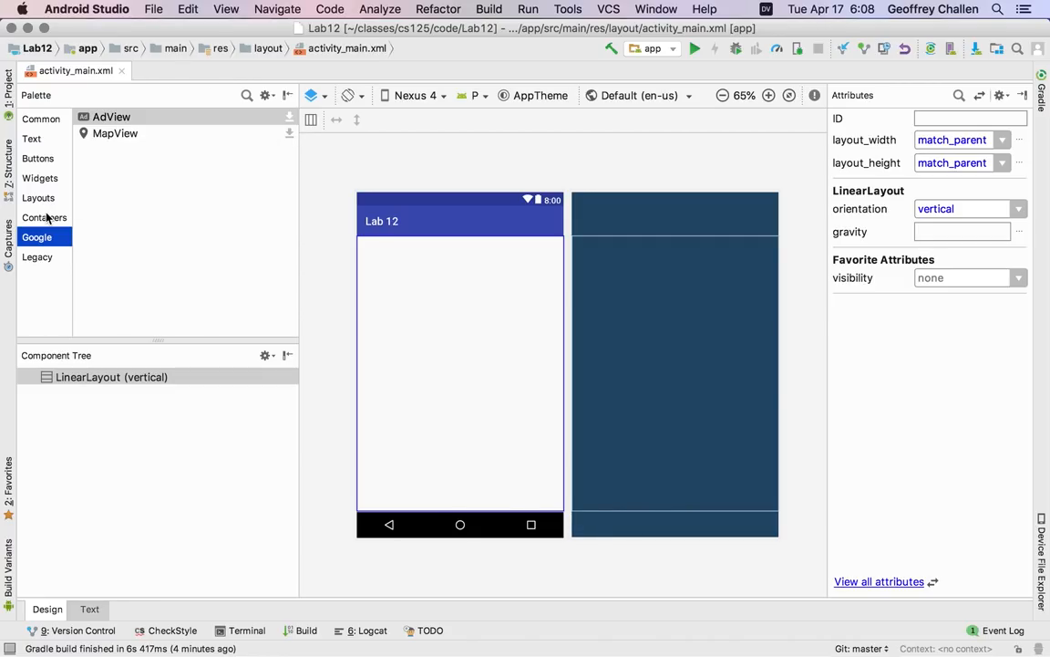
mouse_move(57, 145)
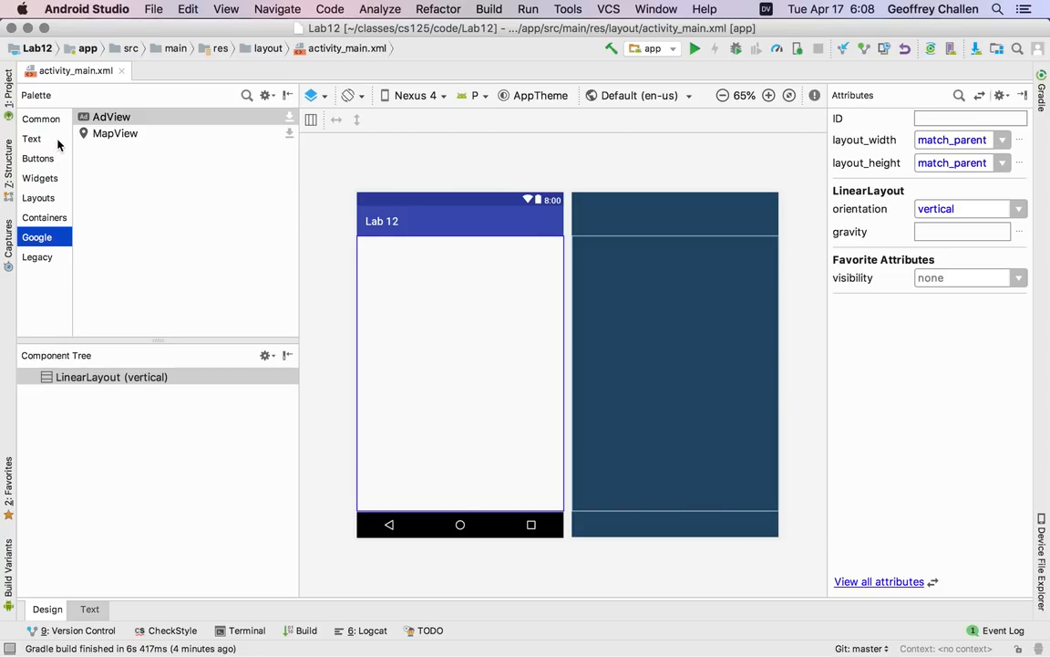
mouse_move(119, 560)
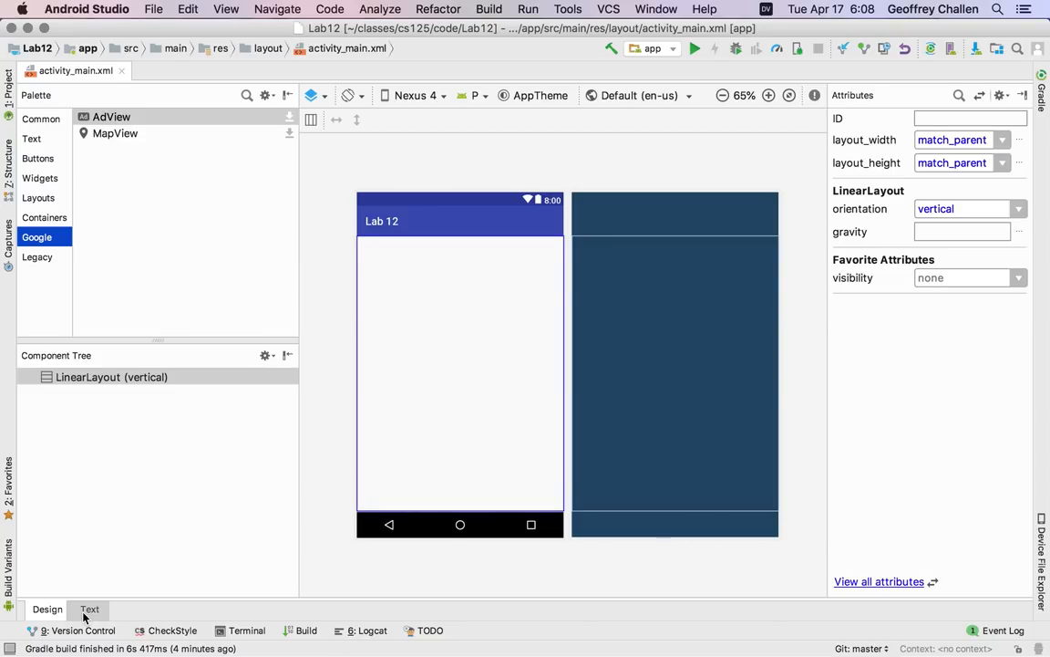
left_click(89, 609)
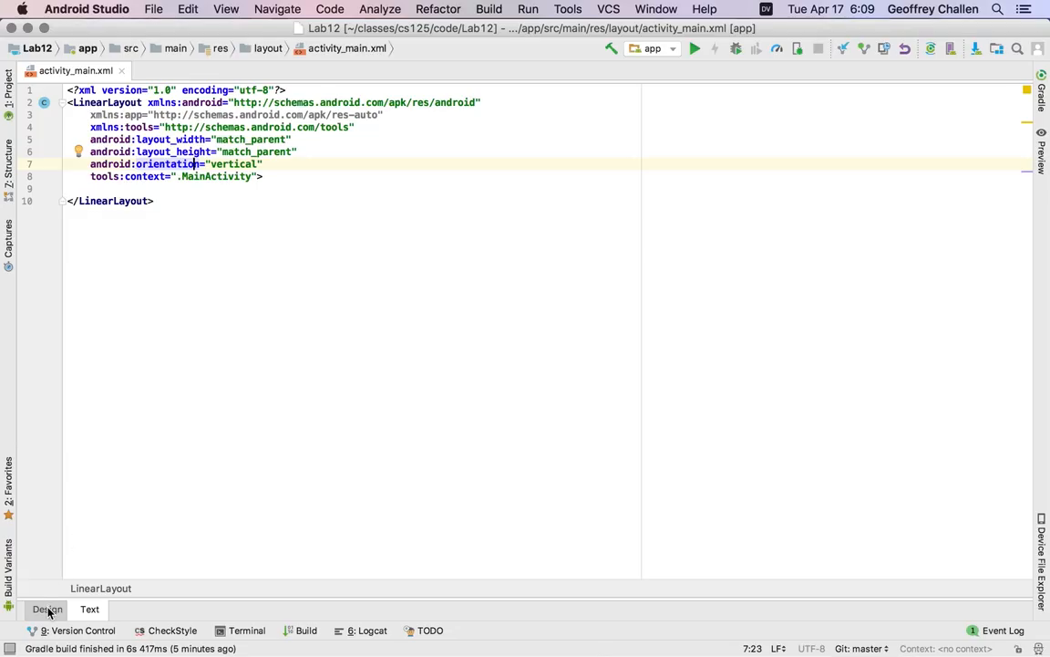
left_click(47, 609)
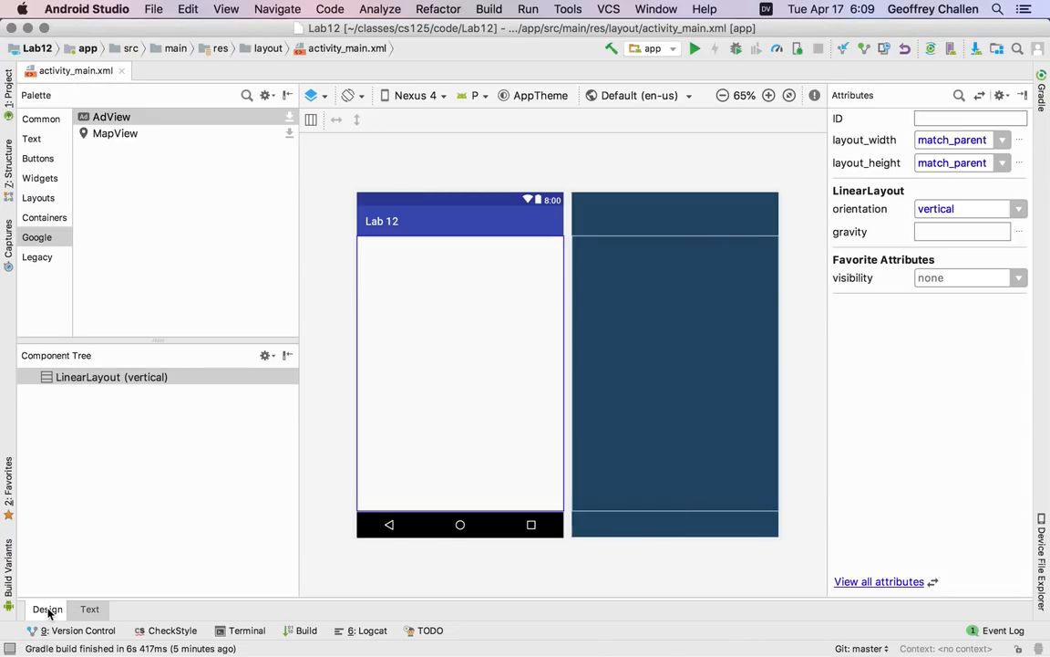